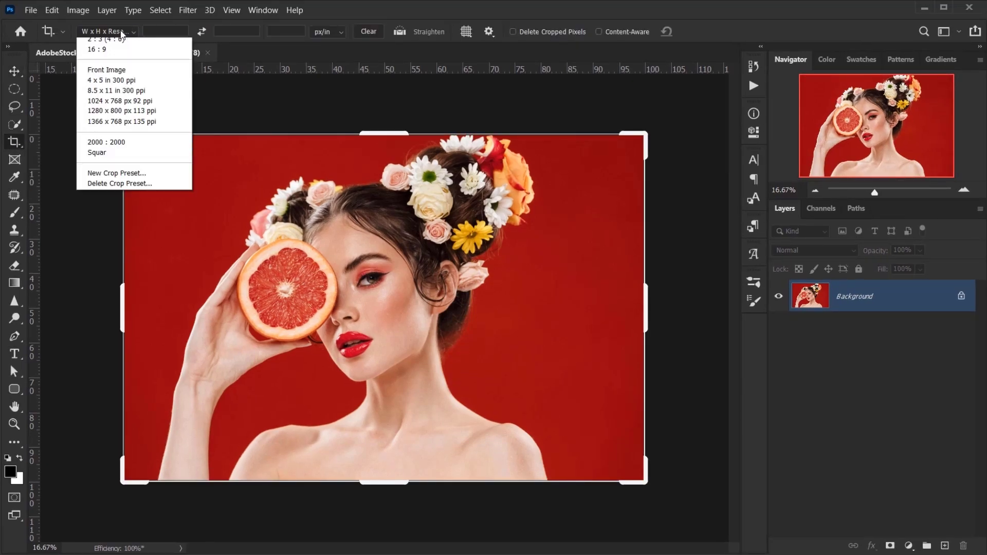
- Crop the portrait to a 1:1 square framing the face, grapefruit and flowers
click(97, 153)
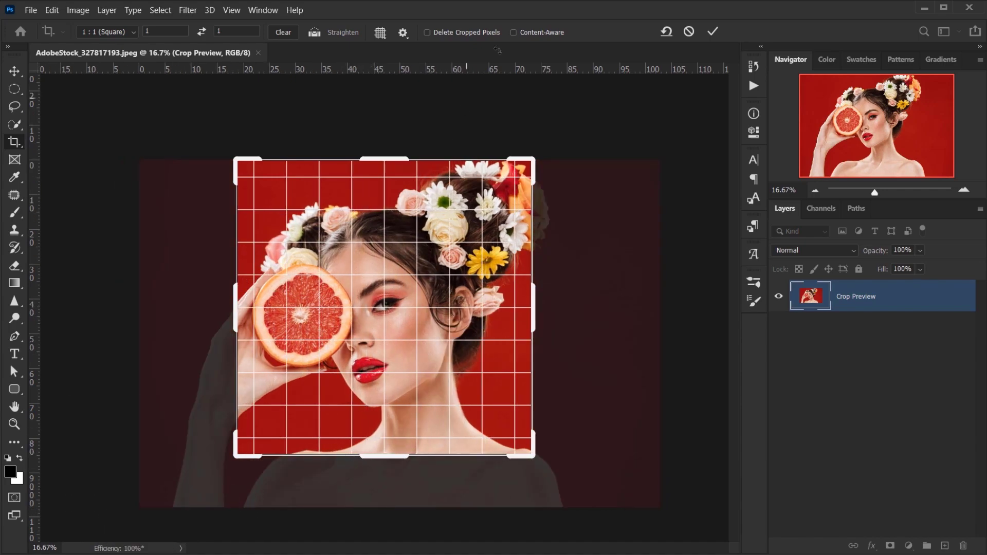
click(712, 32)
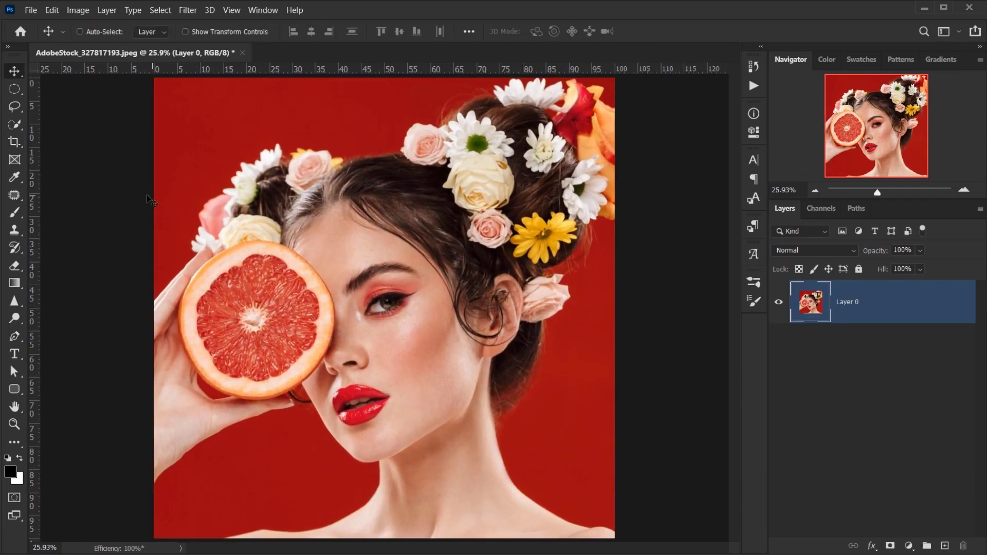
- Configure Save for Web as GIF with selective reduction, pattern dither and no matte
click(30, 10)
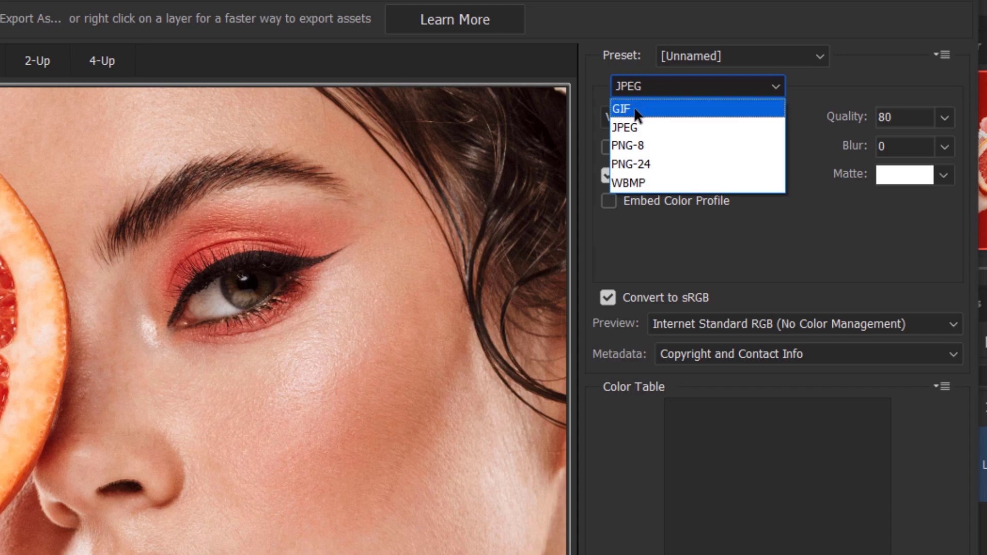
click(622, 109)
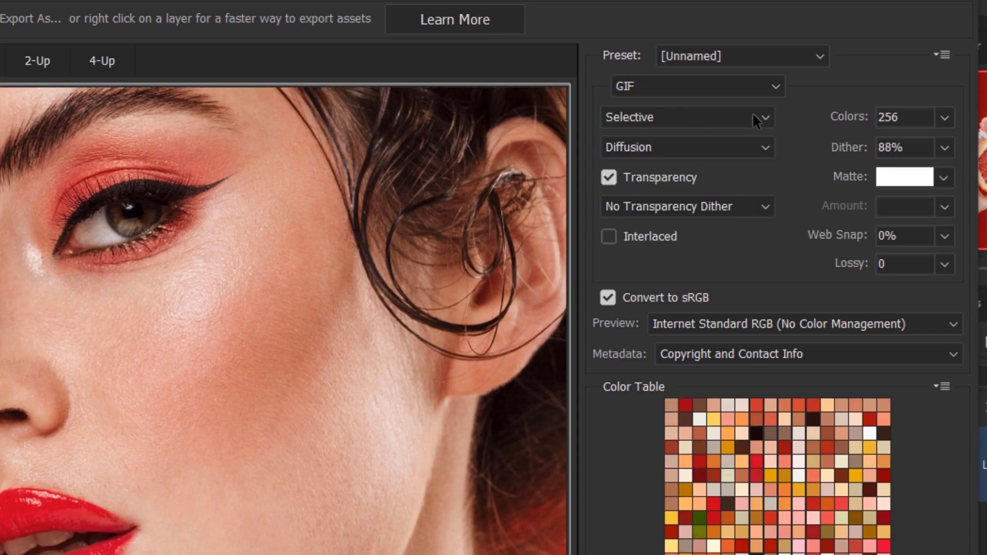
mouse_move(658, 129)
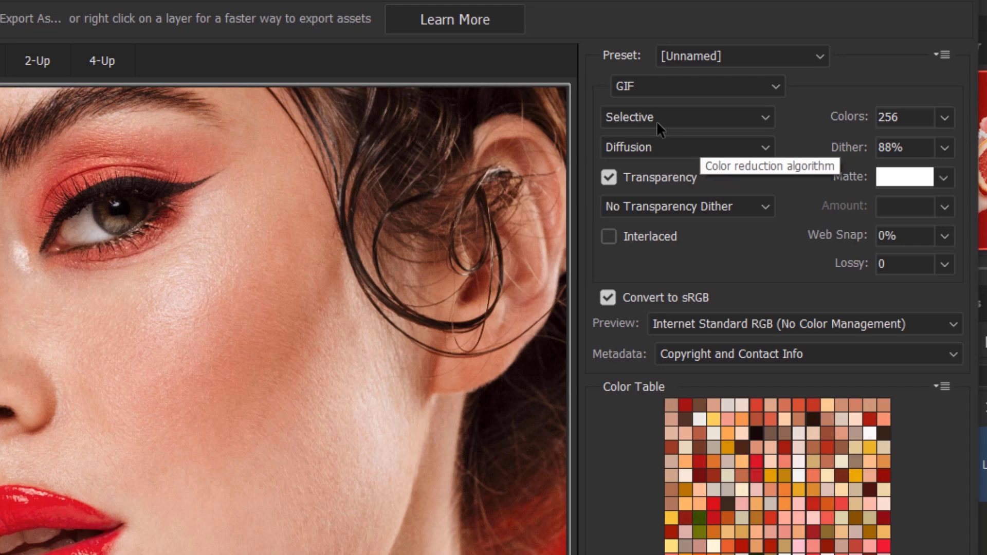
click(686, 118)
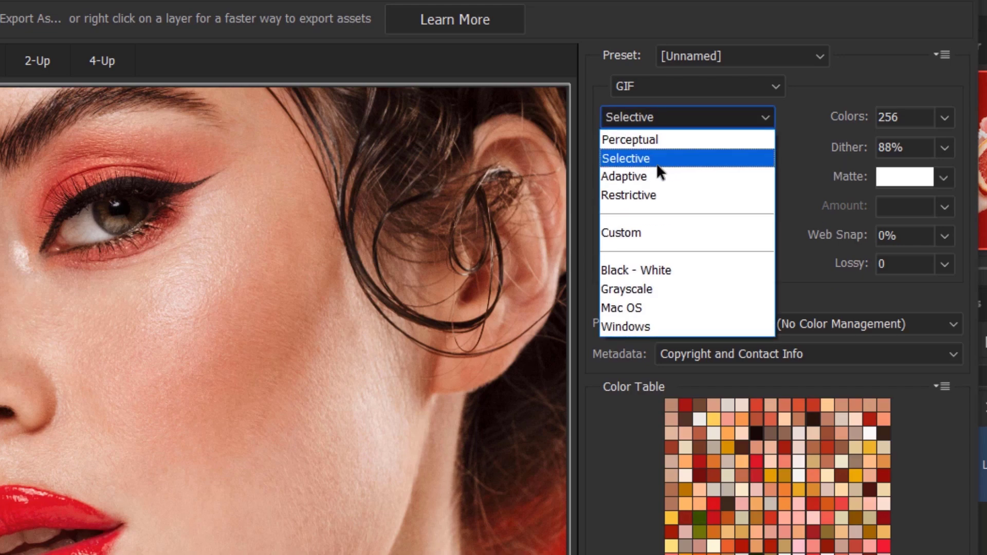
click(687, 148)
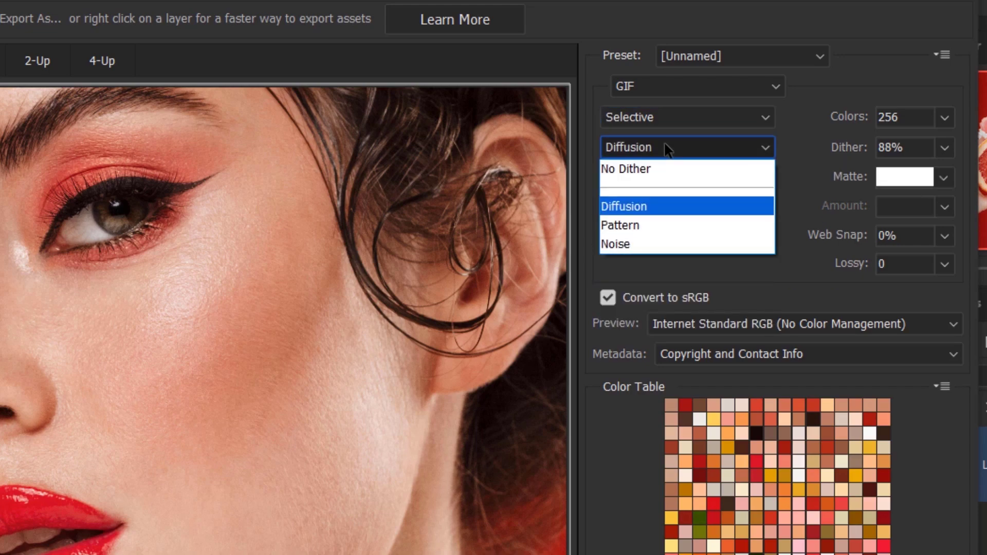
mouse_move(633, 226)
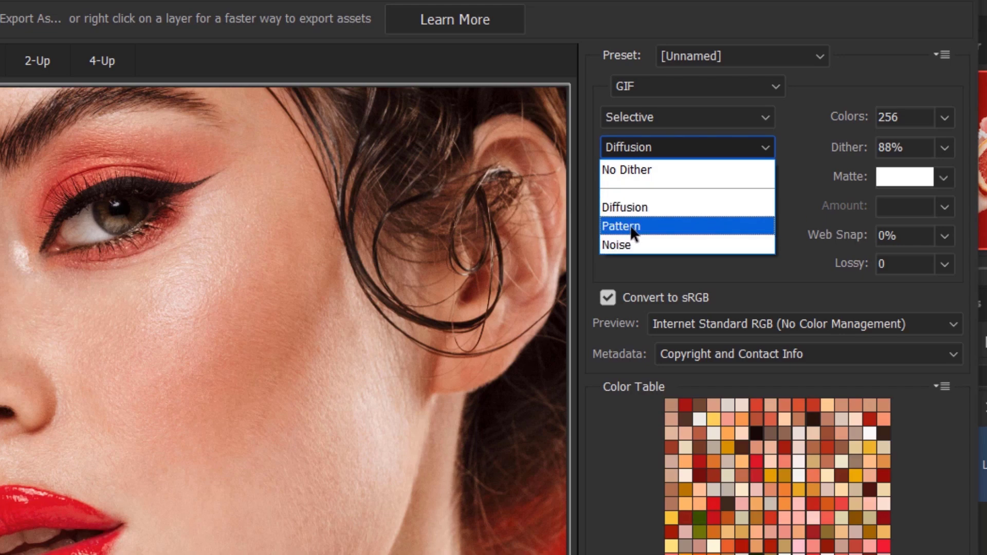
click(620, 225)
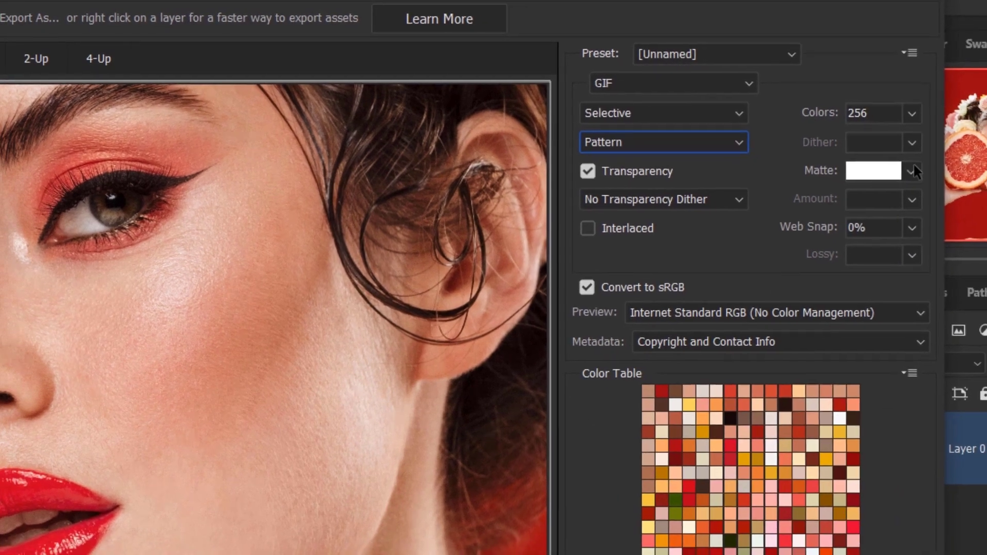
click(909, 170)
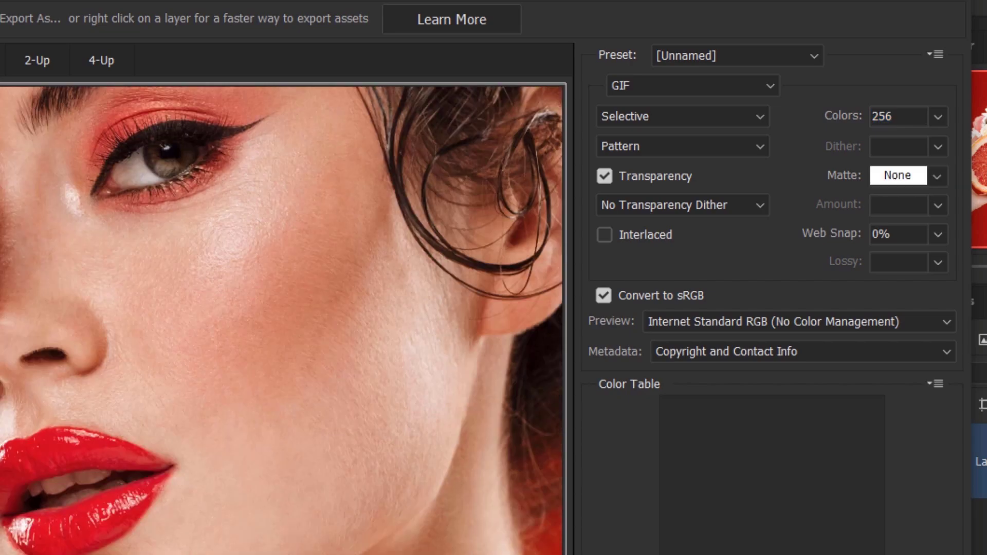
mouse_move(953, 130)
text(6)
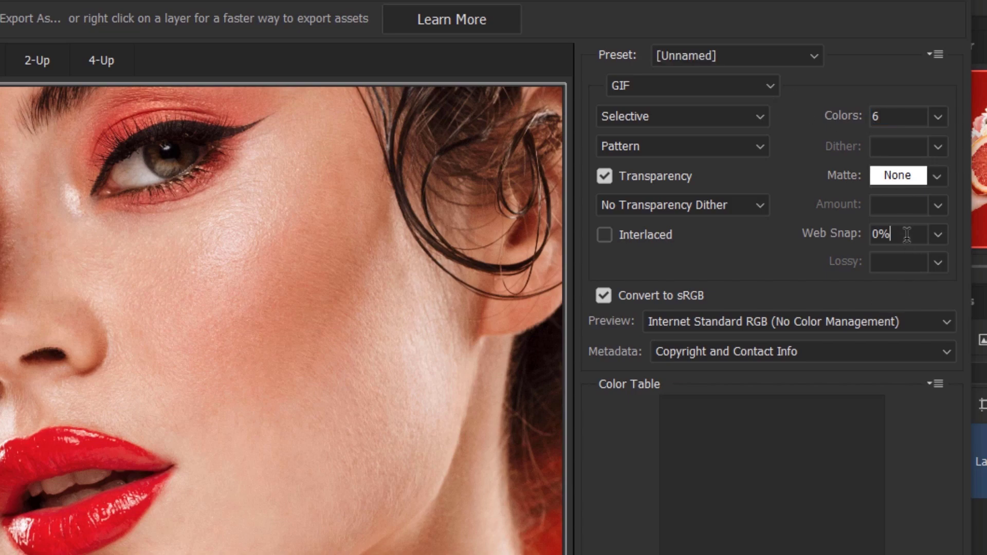
mouse_move(641, 257)
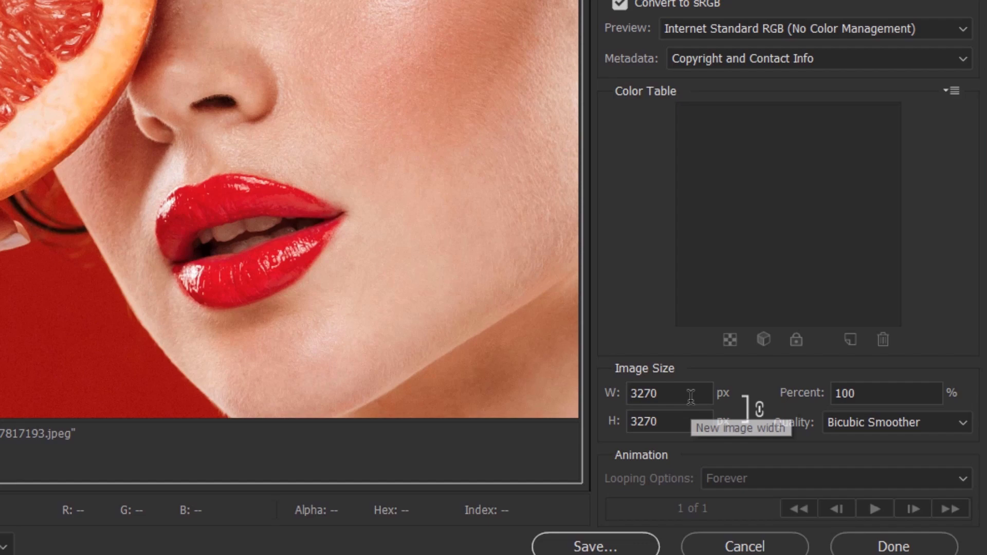
- Reduce the export image size from 3270 to 600 by 600 pixels
triple_click(661, 393)
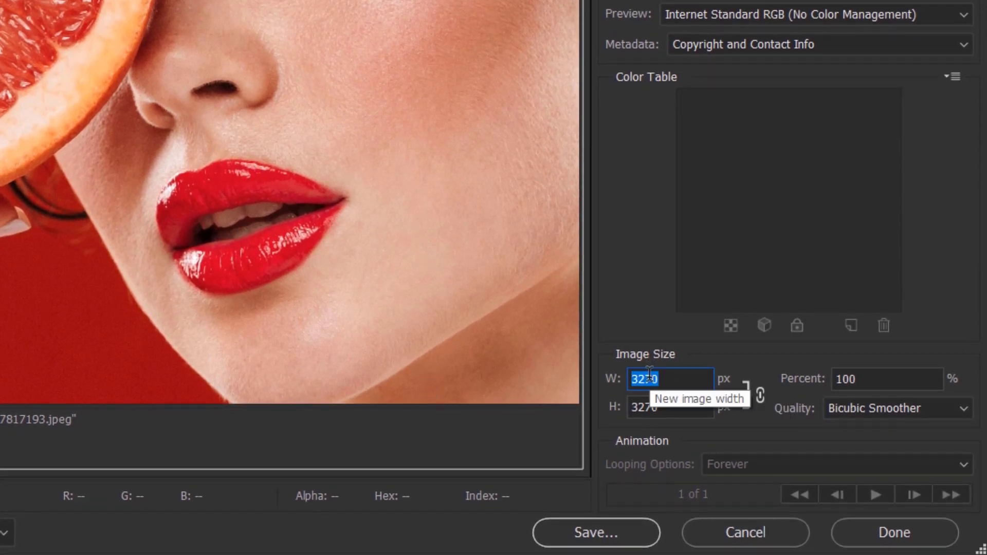
text(3270)
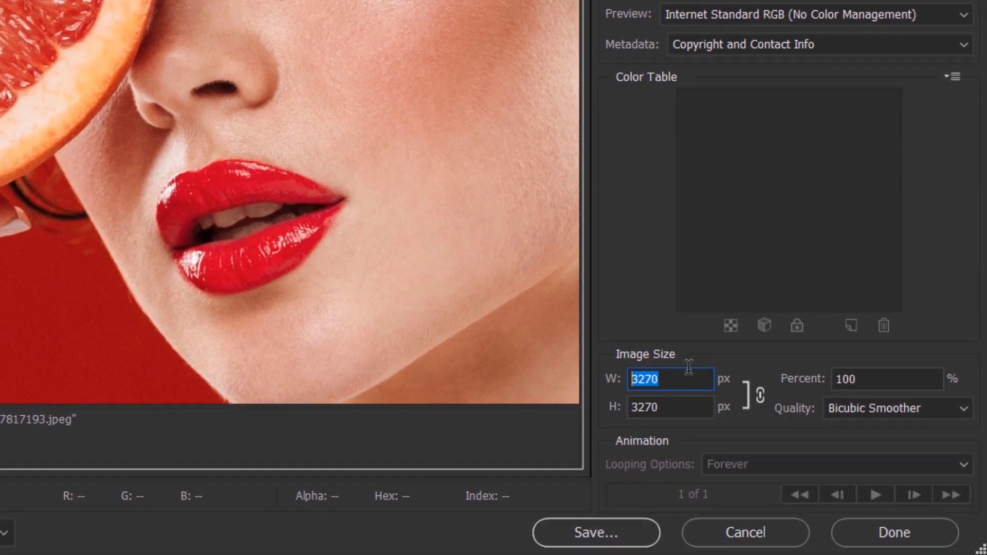
text(600)
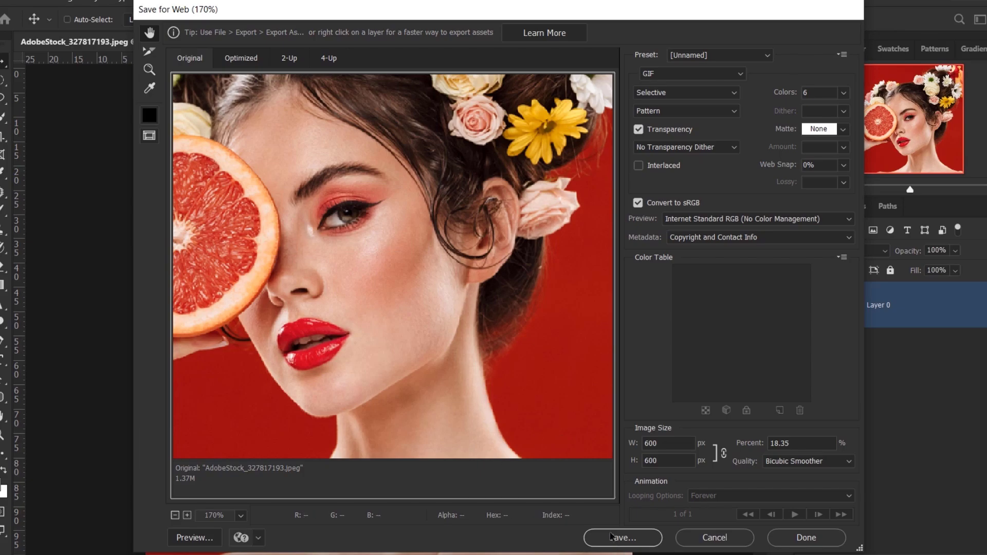
- Save the optimized GIF as Step 1.gif in the Quick Bitmap folder
click(622, 538)
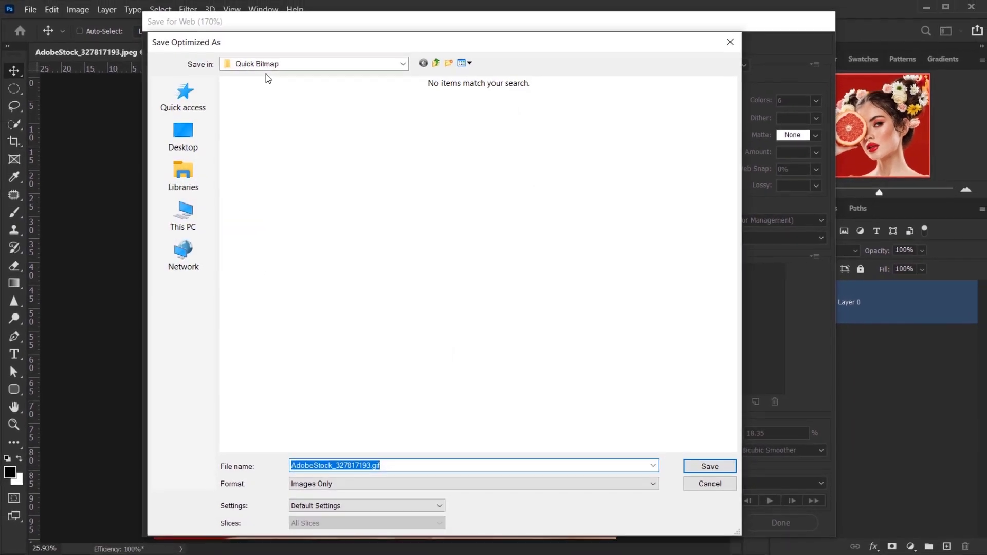
click(371, 465)
text(Step 1)
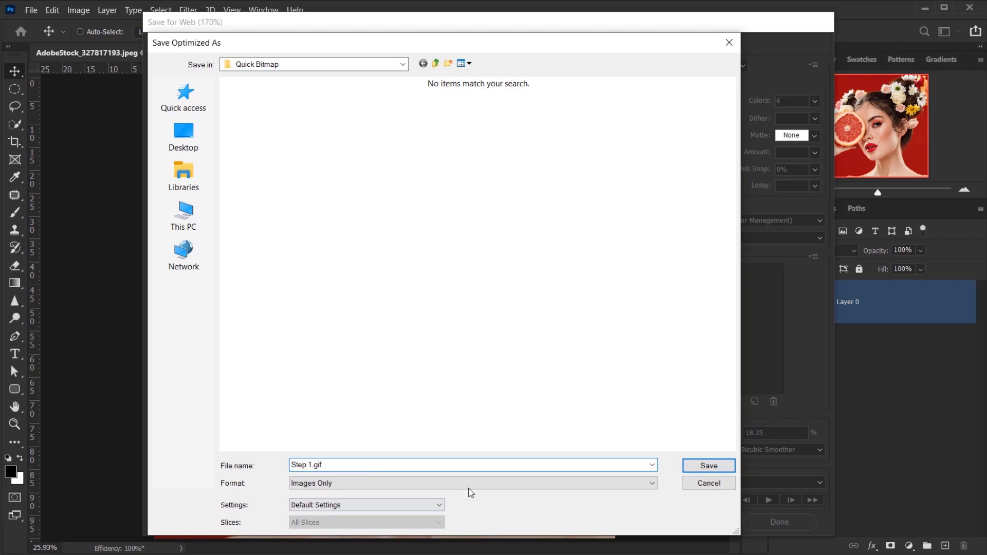
click(708, 483)
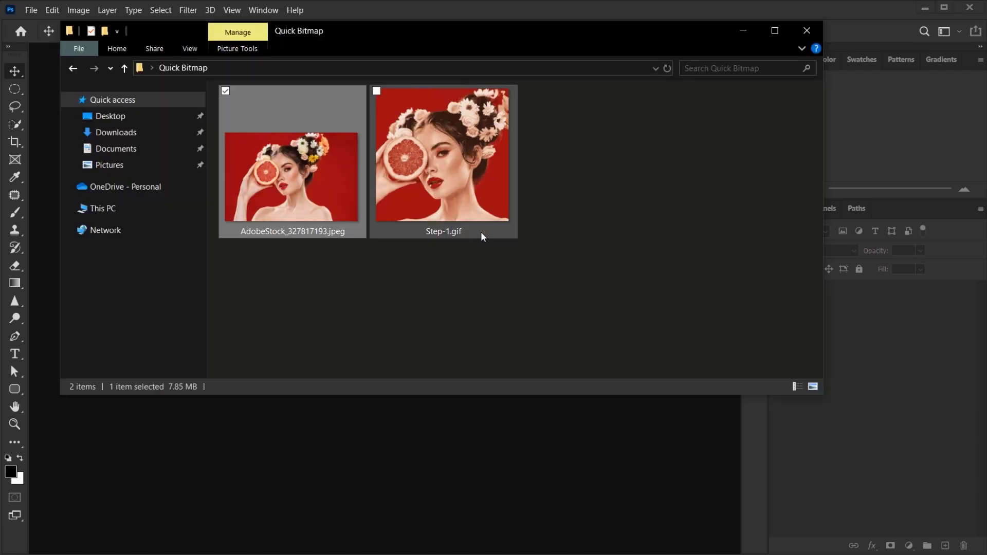
- Open the saved Step-1.gif from the Quick Bitmap folder in Photoshop
click(443, 155)
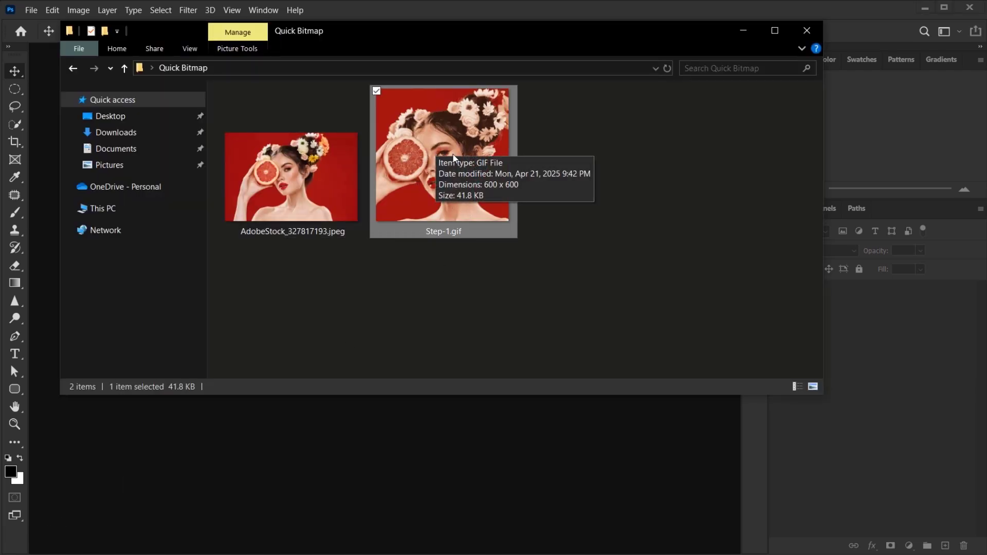
double_click(443, 156)
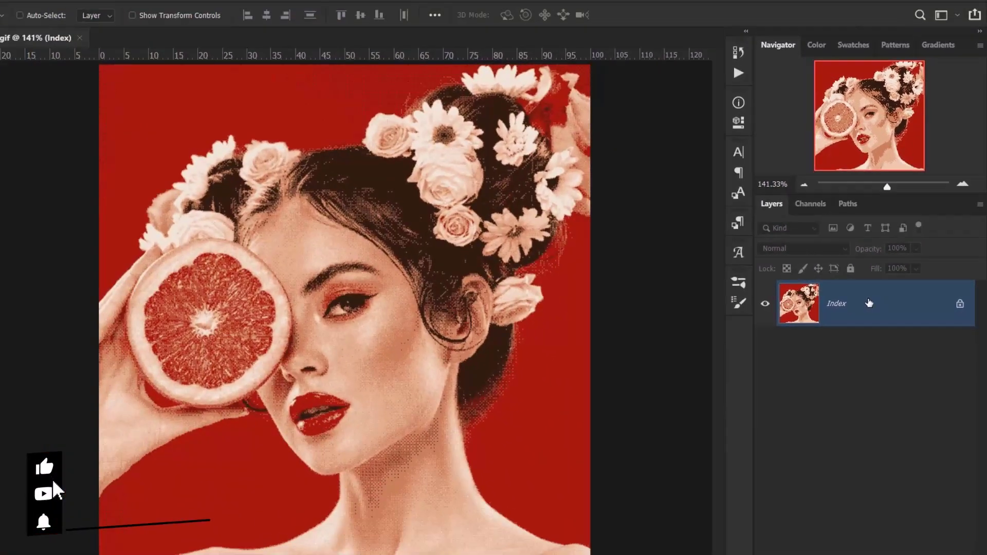
- Convert the GIF from indexed colour to RGB Color via Image > Mode
click(118, 14)
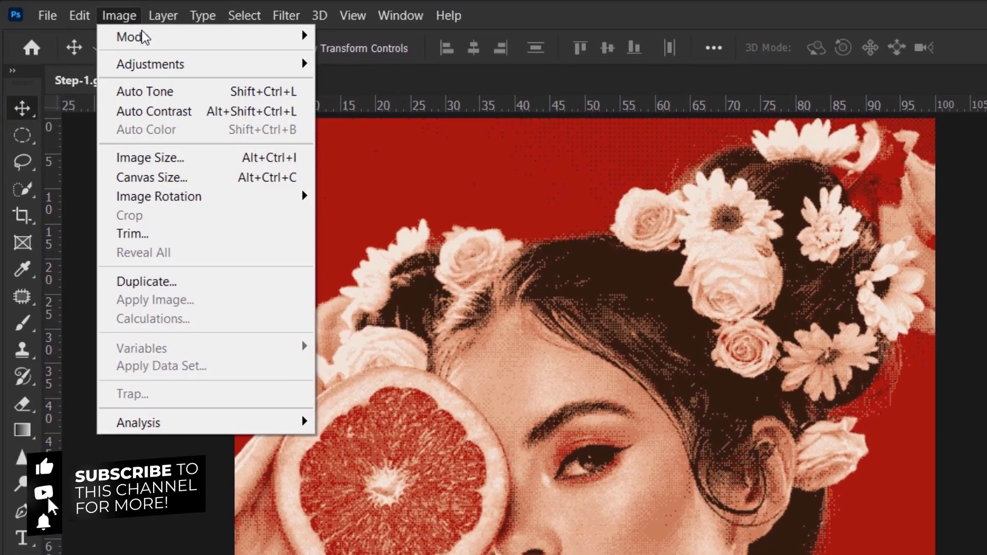
click(129, 36)
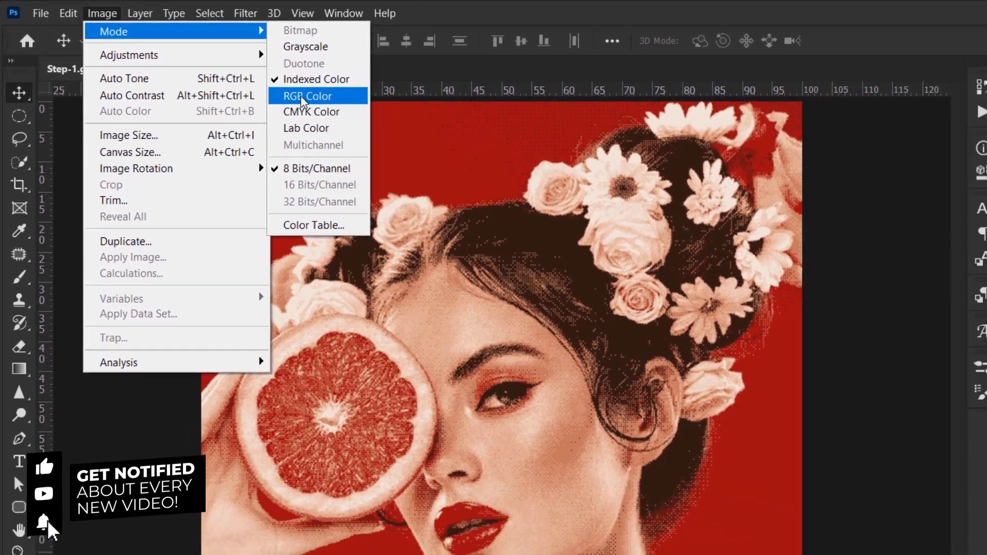
click(307, 96)
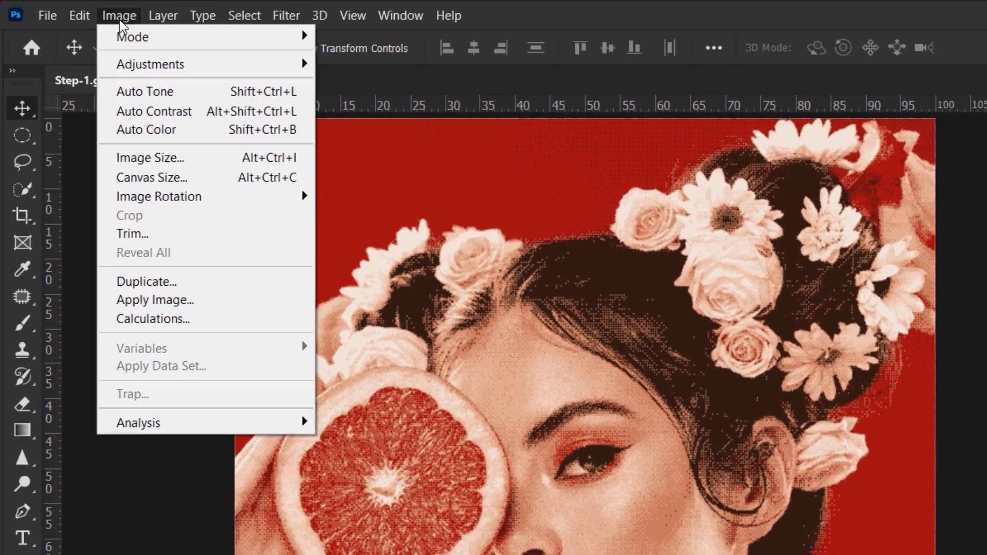
mouse_move(166, 175)
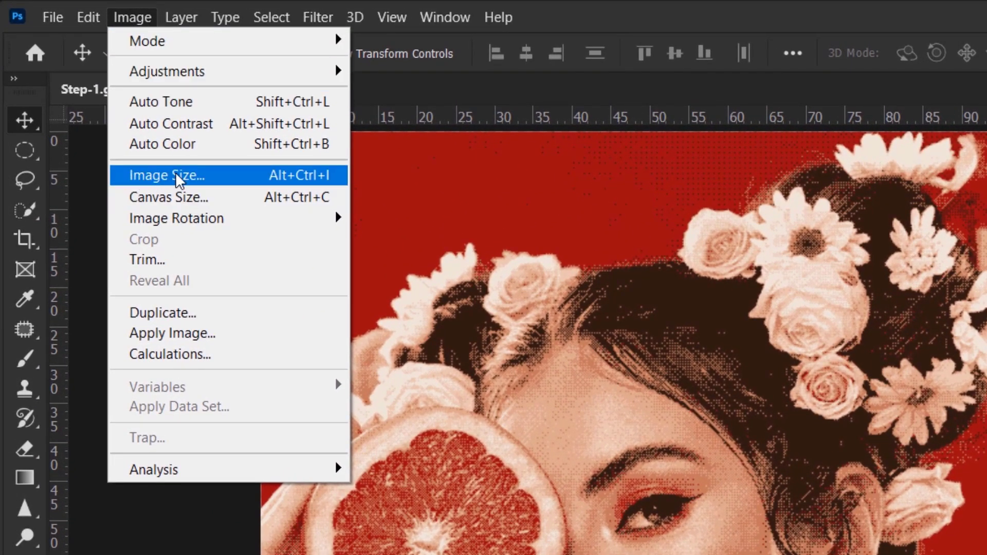
click(167, 175)
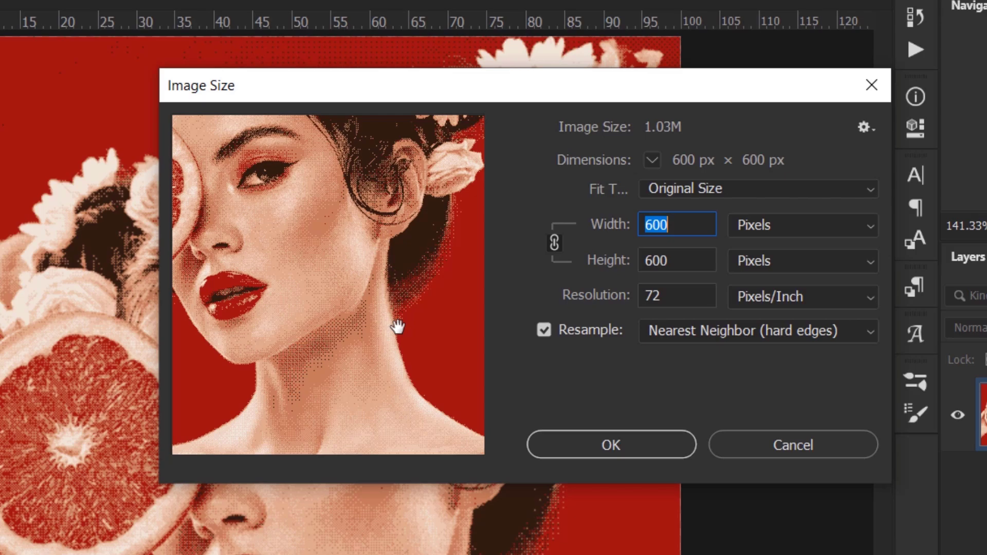
- Resize to 2500 × 2500 px at 300 ppi using Nearest Neighbor resampling
click(758, 331)
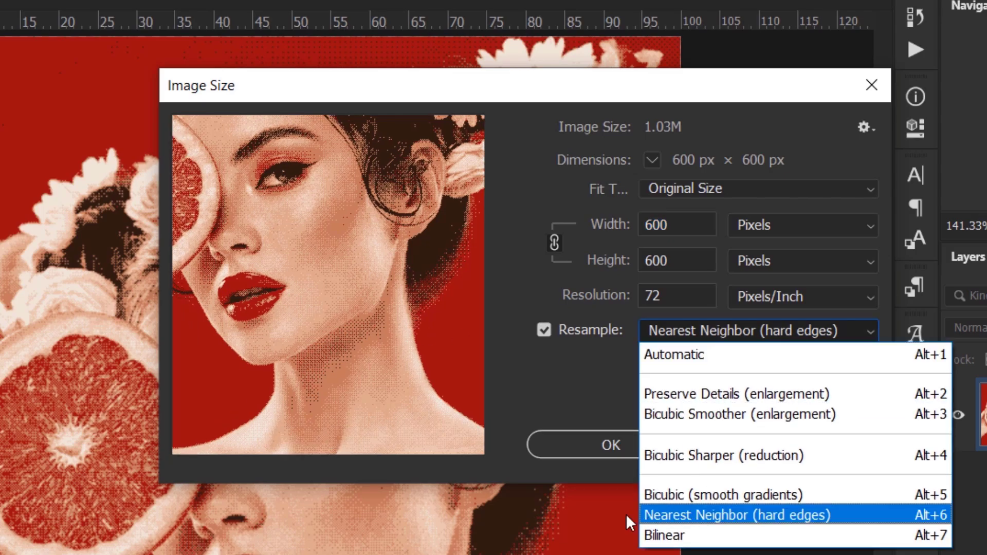
mouse_move(766, 527)
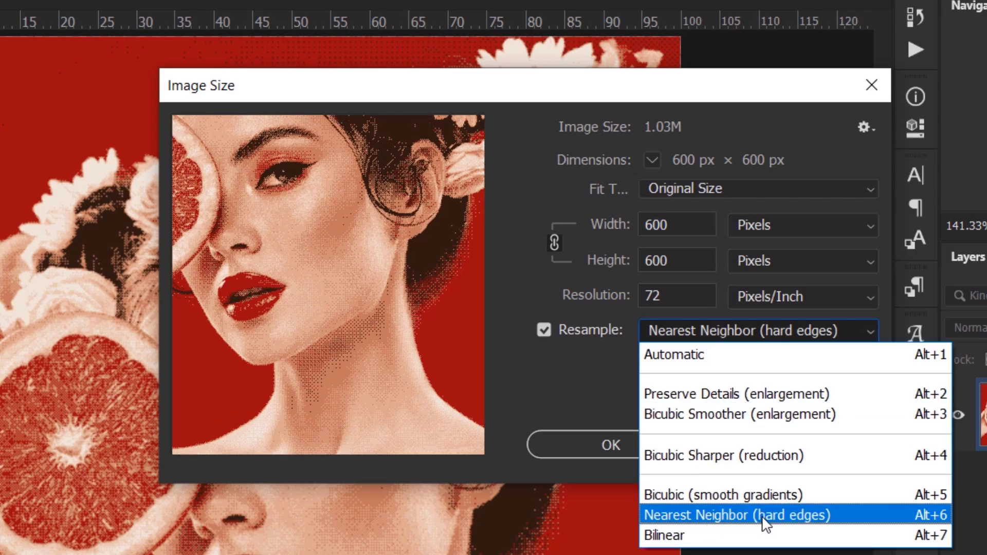
click(543, 330)
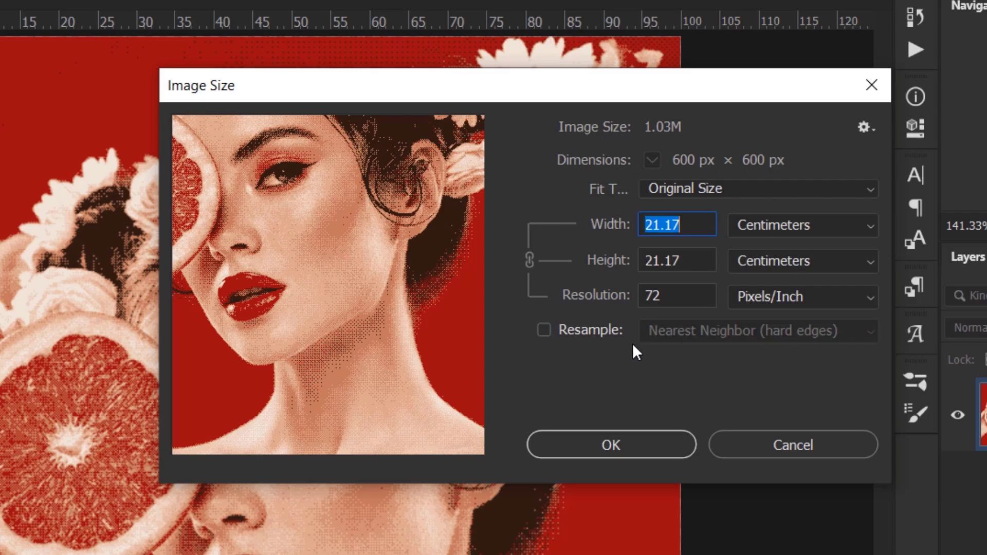
click(544, 331)
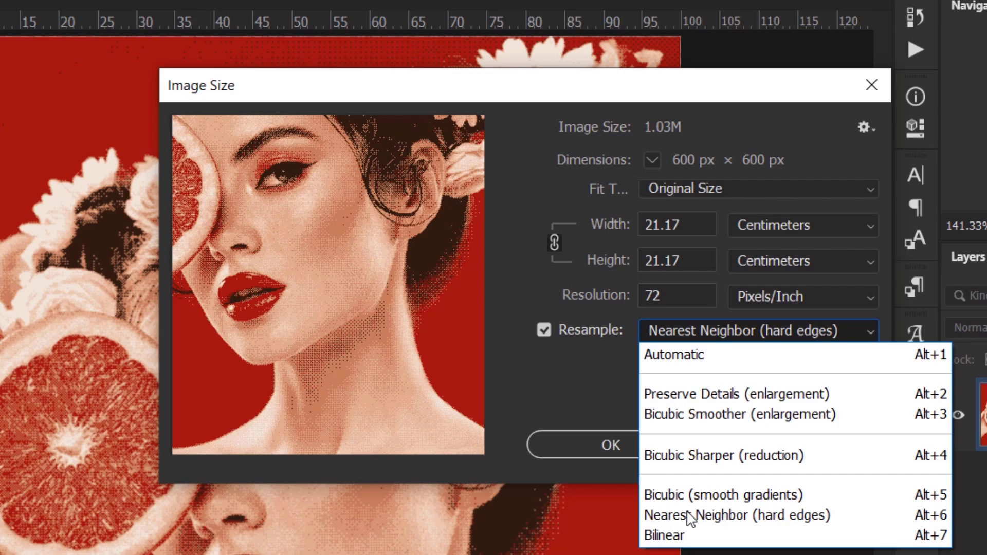
mouse_move(724, 515)
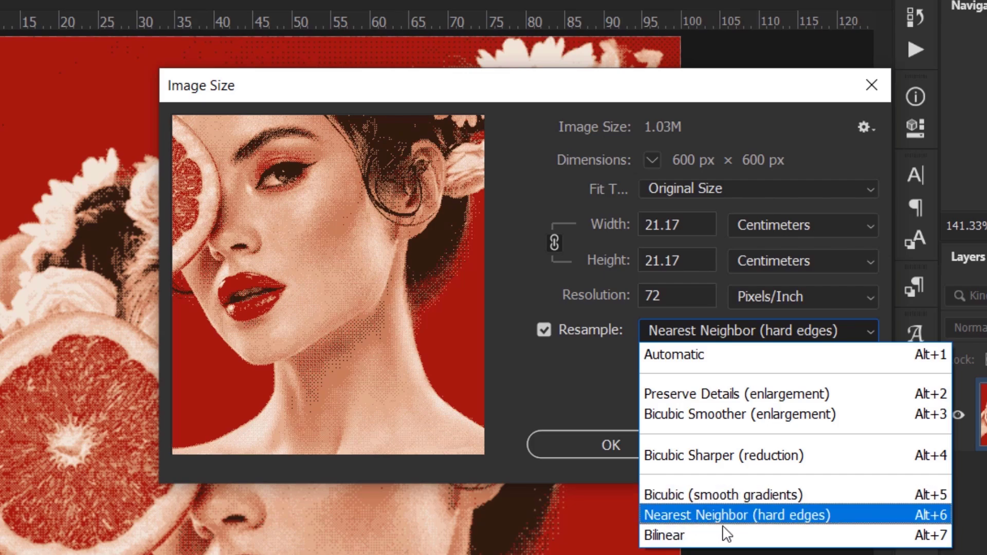
click(801, 225)
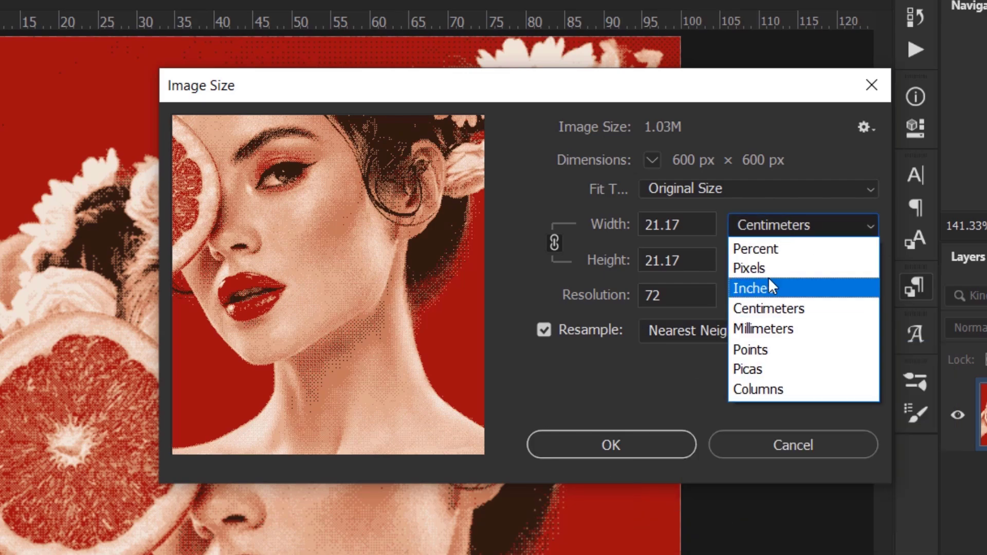
click(748, 267)
text(300)
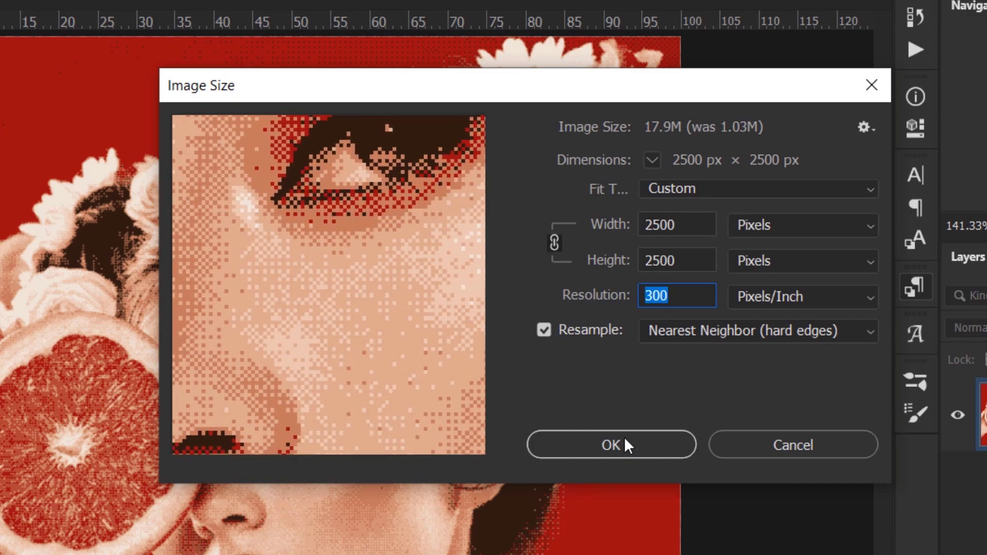
click(609, 444)
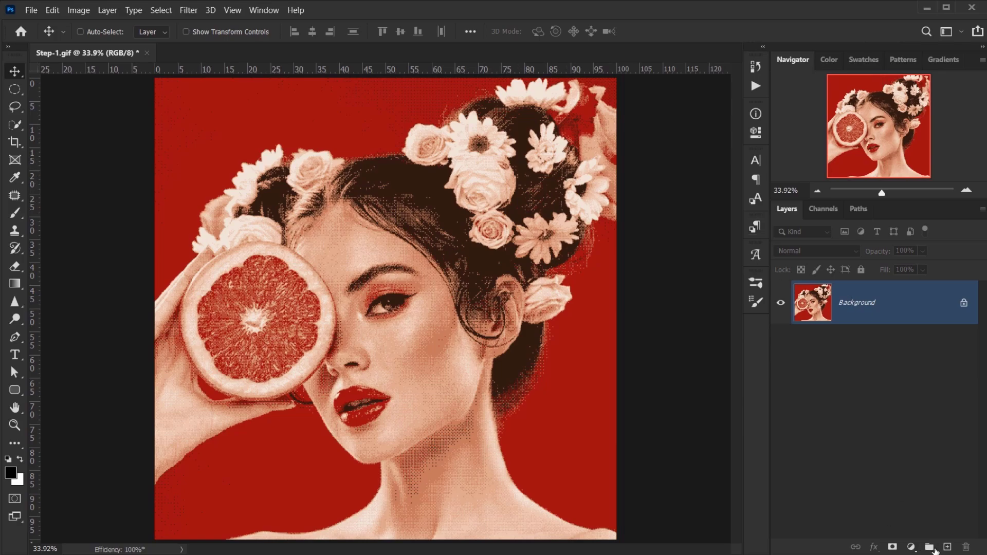
- Add a Gradient Map adjustment layer with a navy–blue–pink–orange custom gradient
click(910, 546)
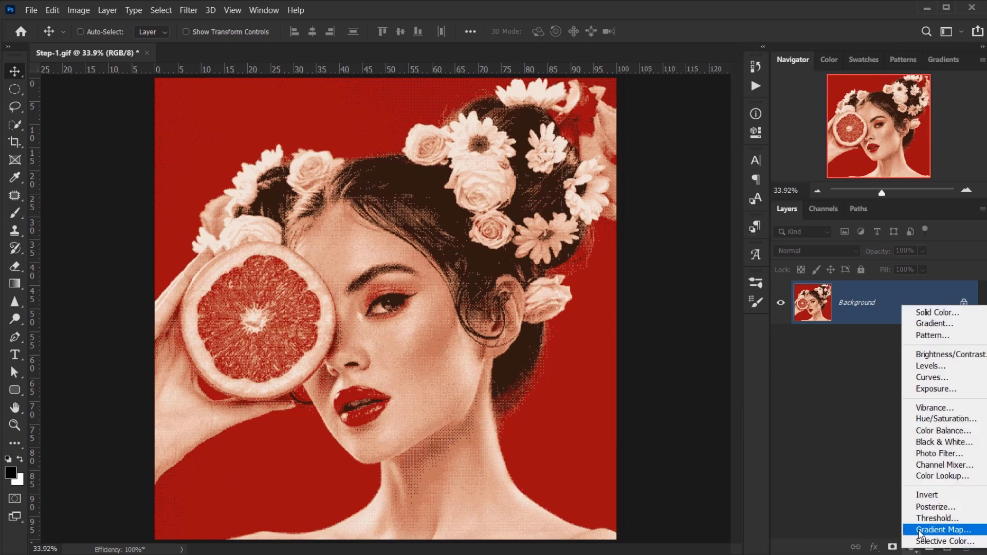
click(942, 529)
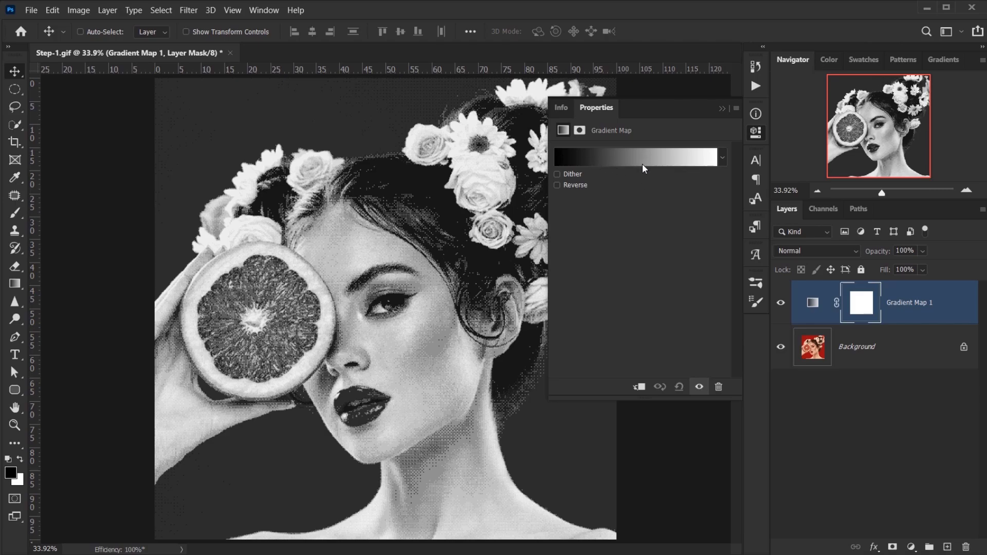
click(636, 157)
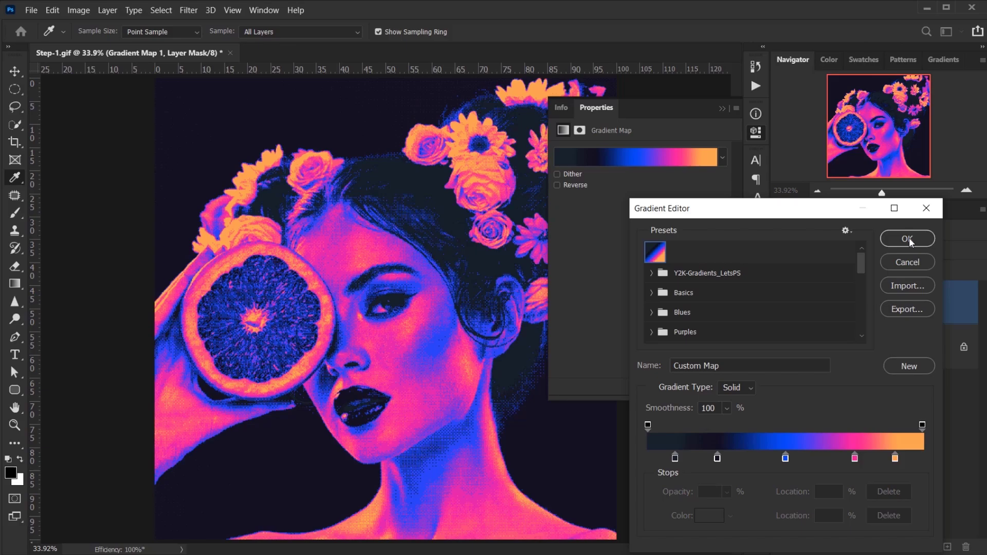
click(907, 238)
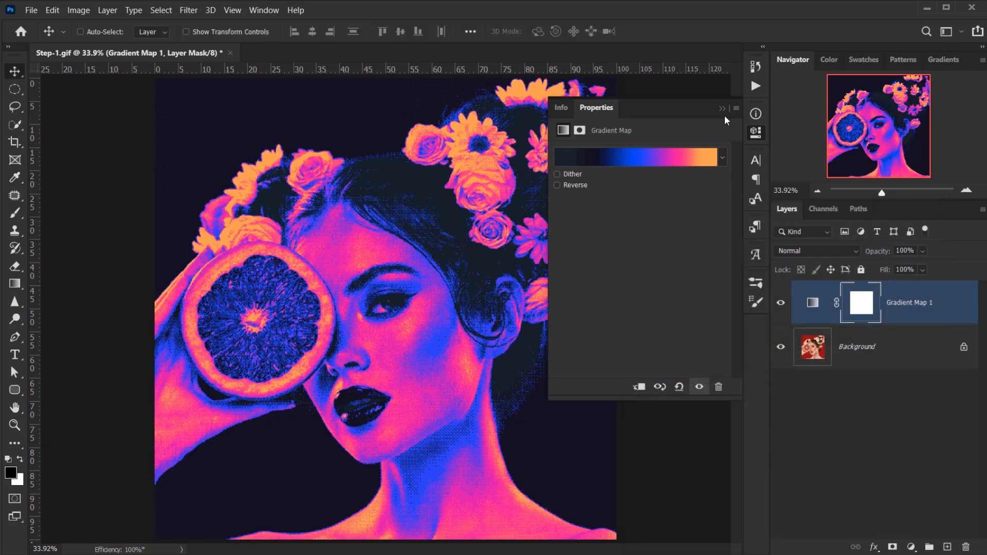
click(721, 108)
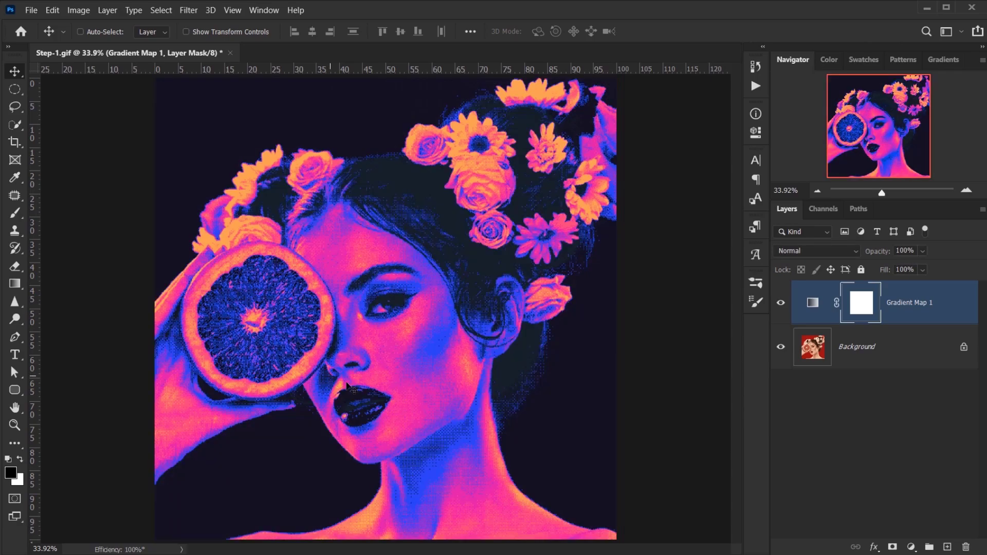
mouse_move(330, 238)
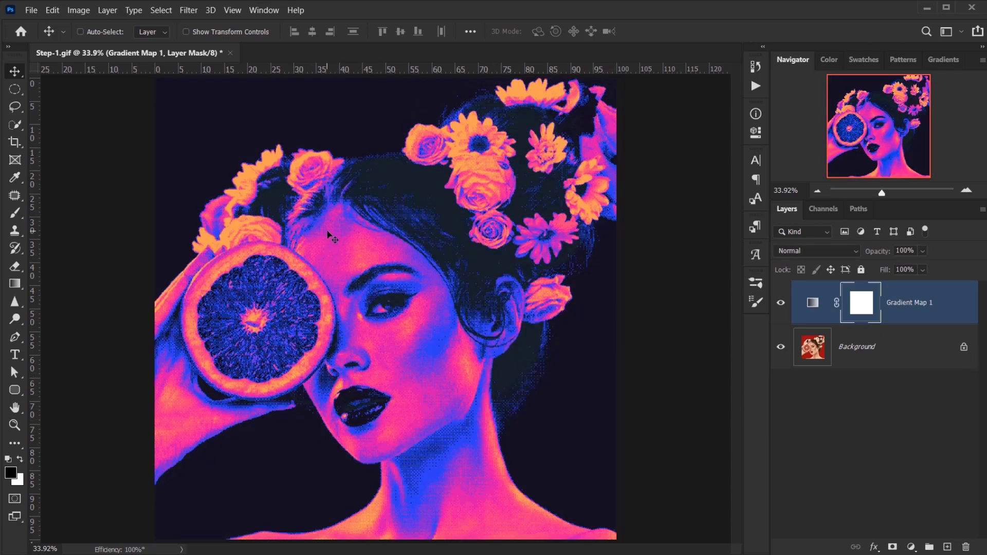
mouse_move(377, 257)
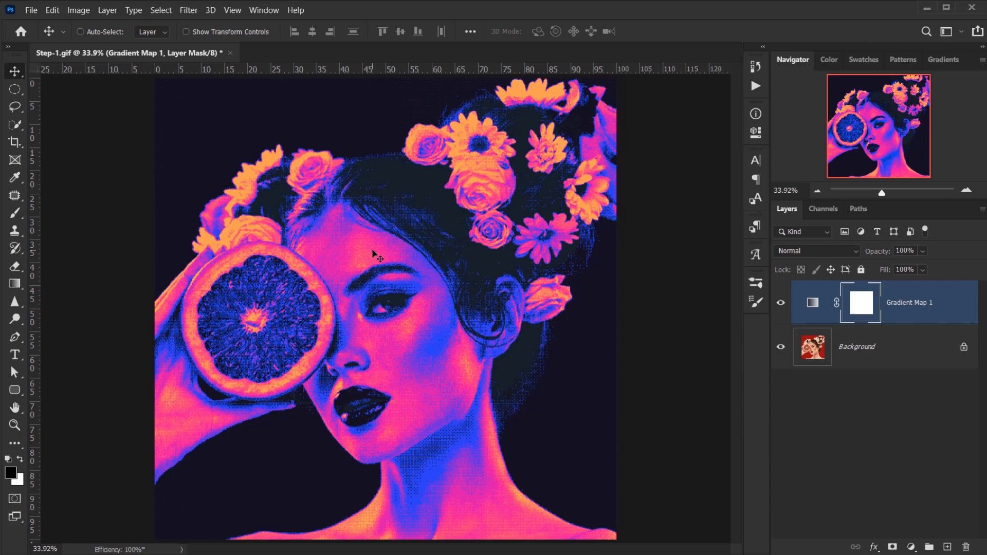
mouse_move(889, 358)
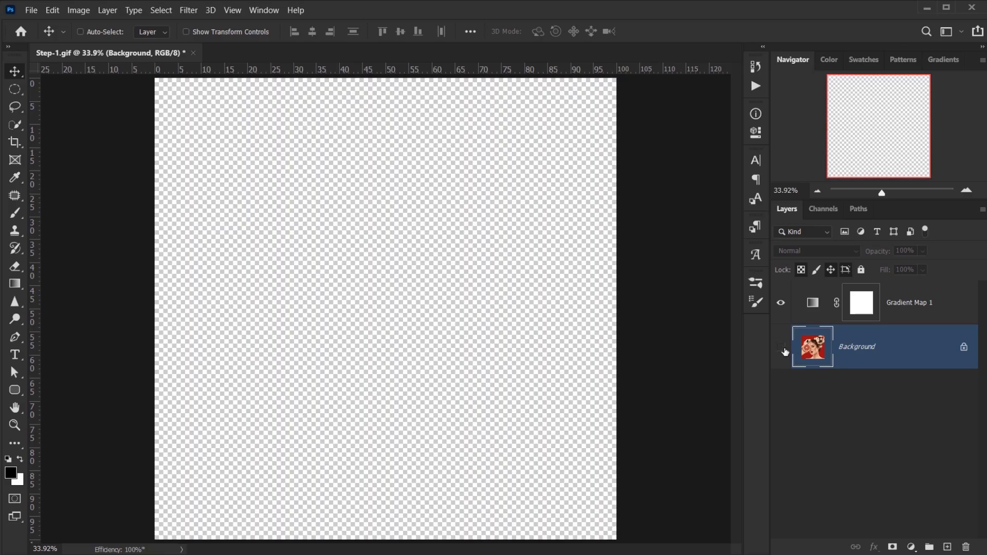
- Add a warming Curves adjustment above the background, then a new empty top layer
click(782, 351)
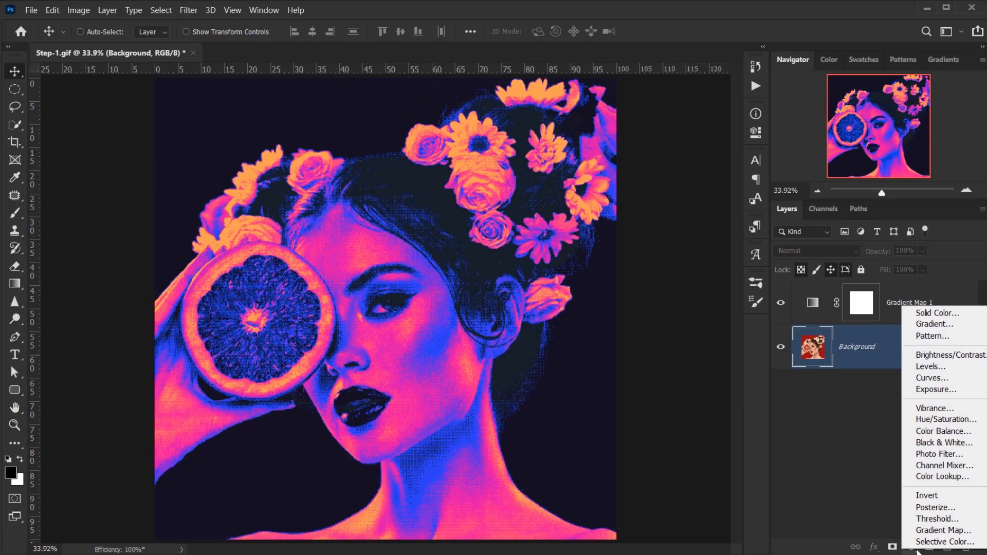
click(931, 377)
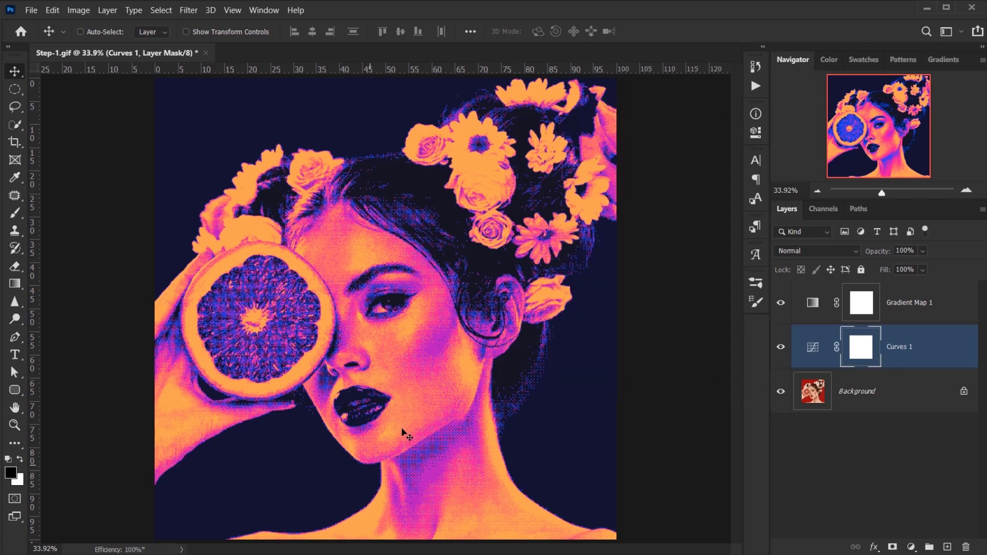
mouse_move(441, 425)
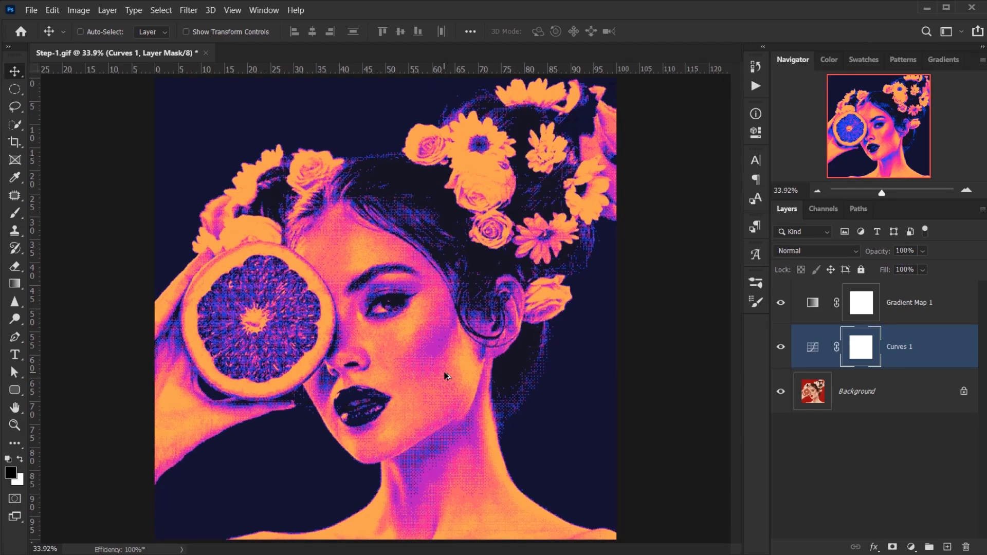
click(906, 302)
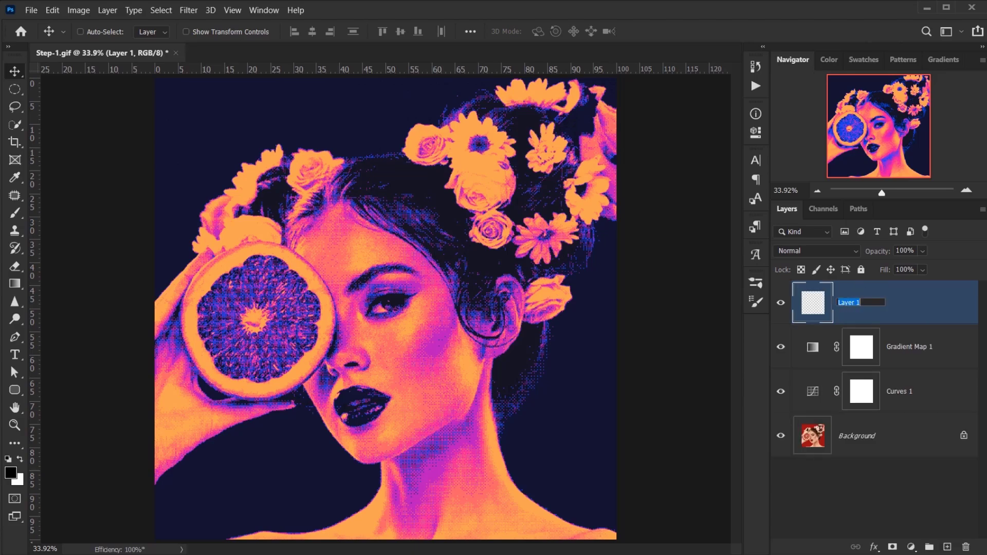
- Name the new layer Grain and fill it with 50% Gray
text(Grain)
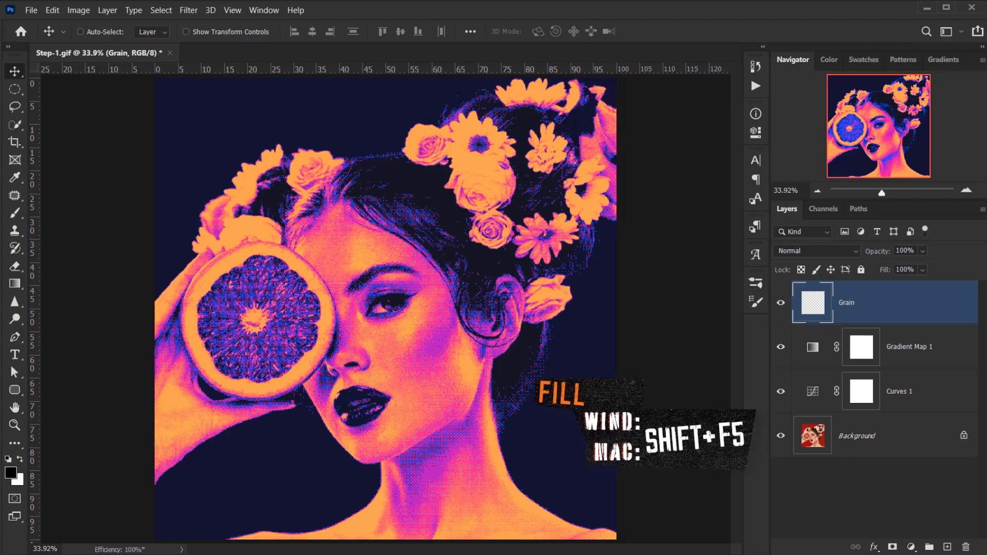
key(shift+f5)
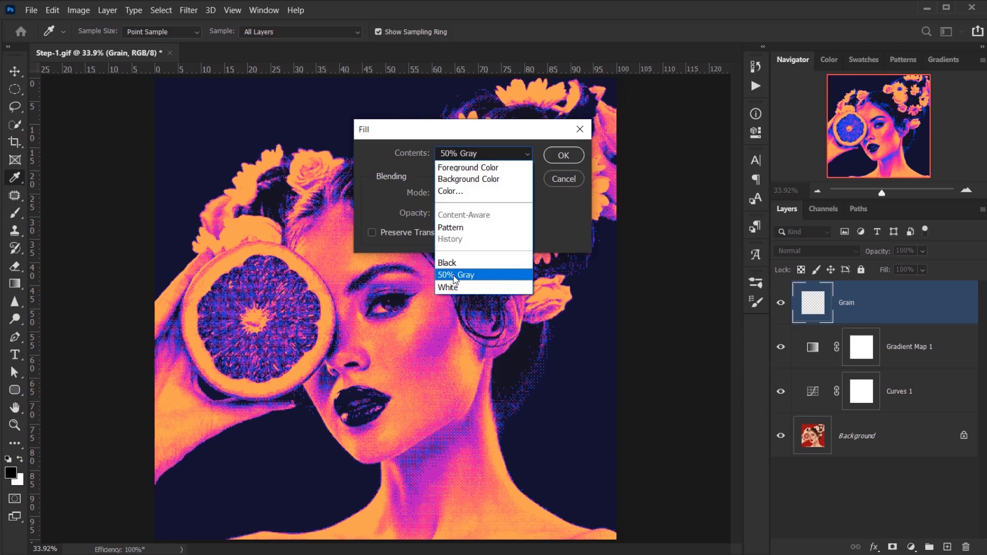
click(562, 154)
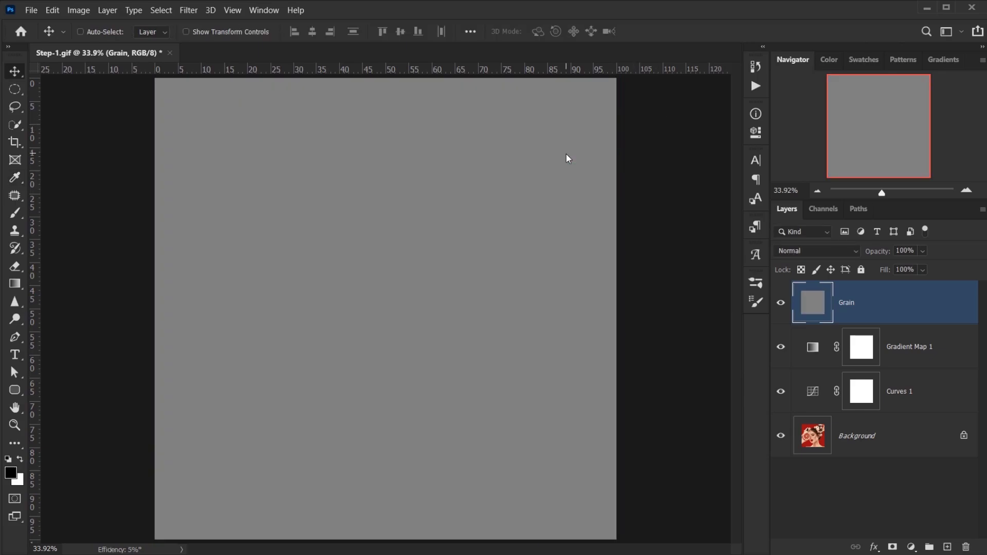
click(188, 11)
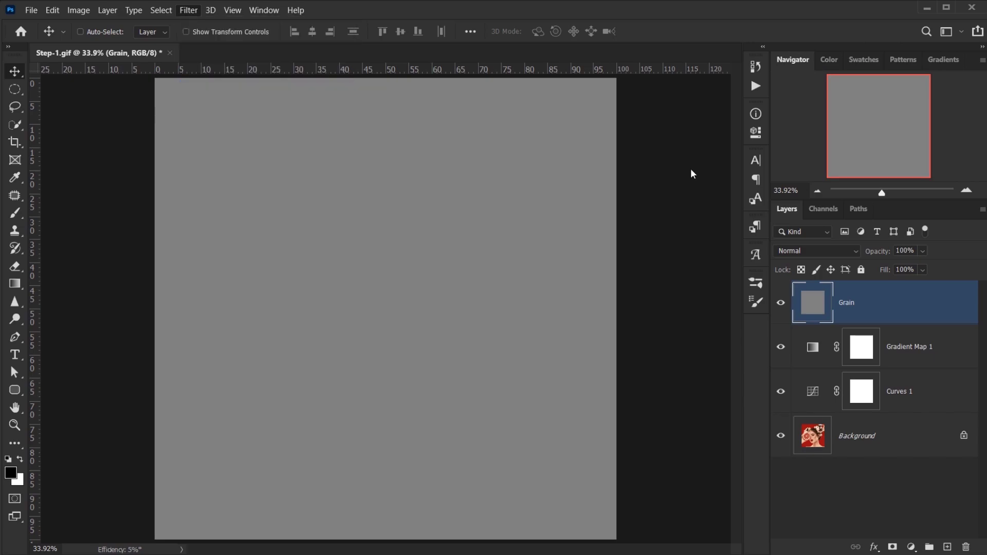
- Apply a Camera Raw grain effect of amount 70, size 25, roughness 50 to the gray Grain layer
click(188, 10)
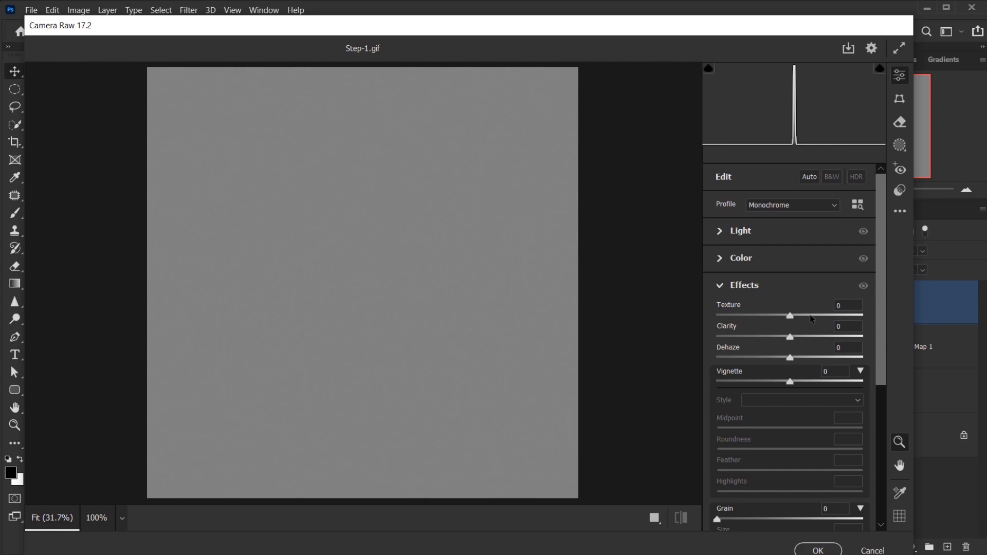
scroll(down, 3)
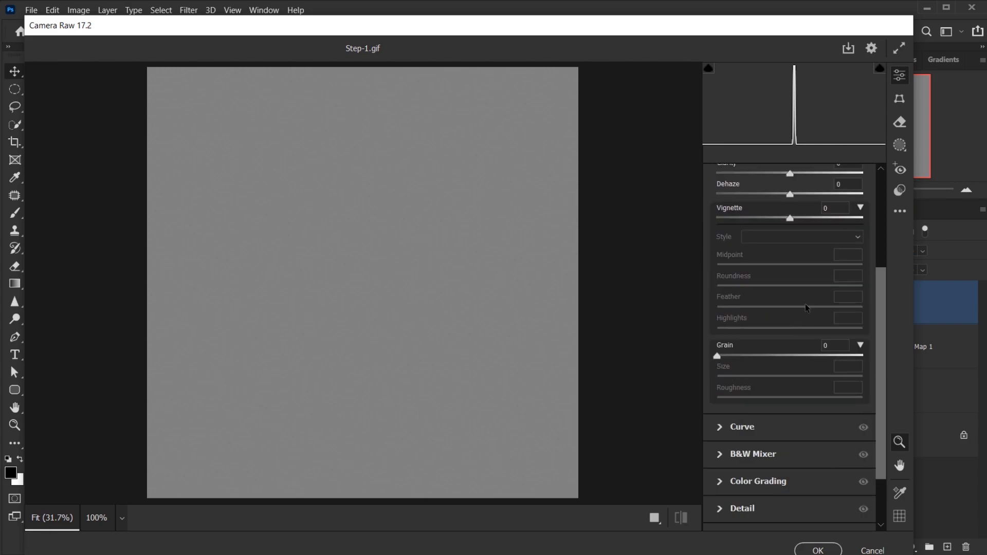
scroll(up, 3)
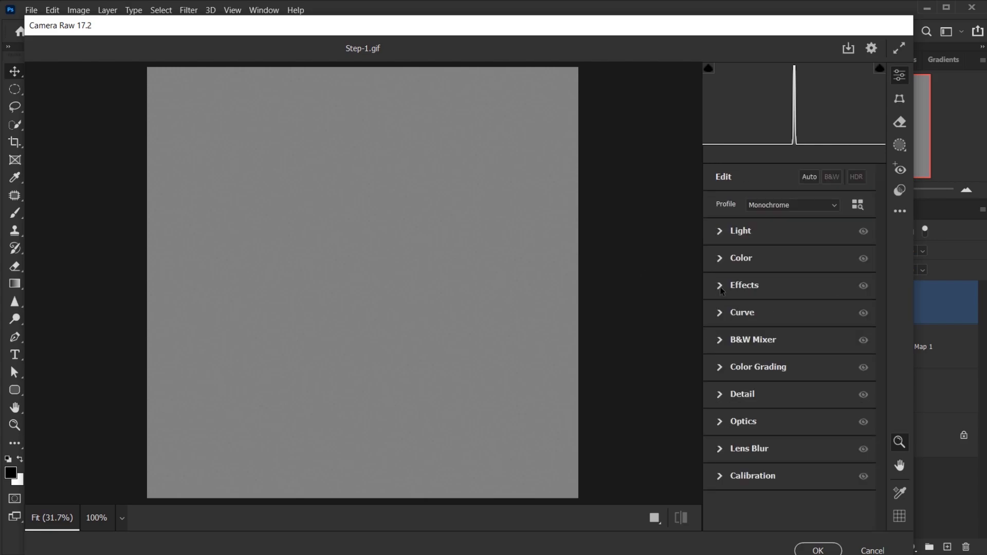
click(744, 286)
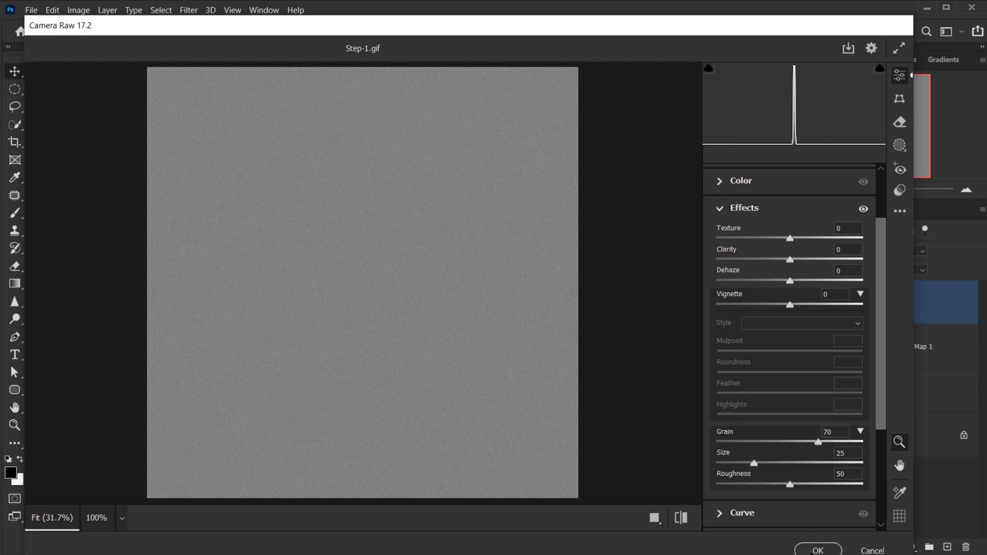
click(817, 549)
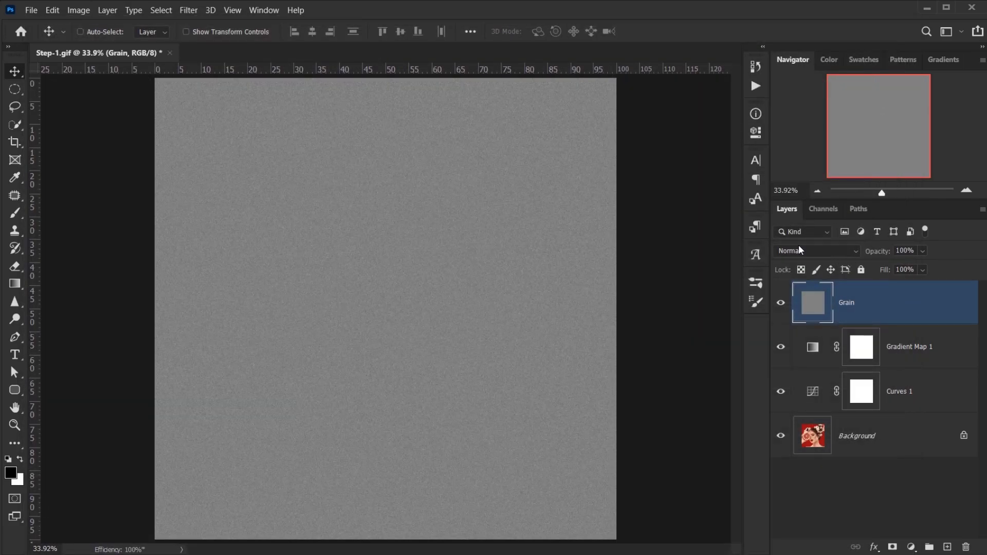
- Set the Grain layer's blend mode to Hard Light at 70% fill
click(815, 251)
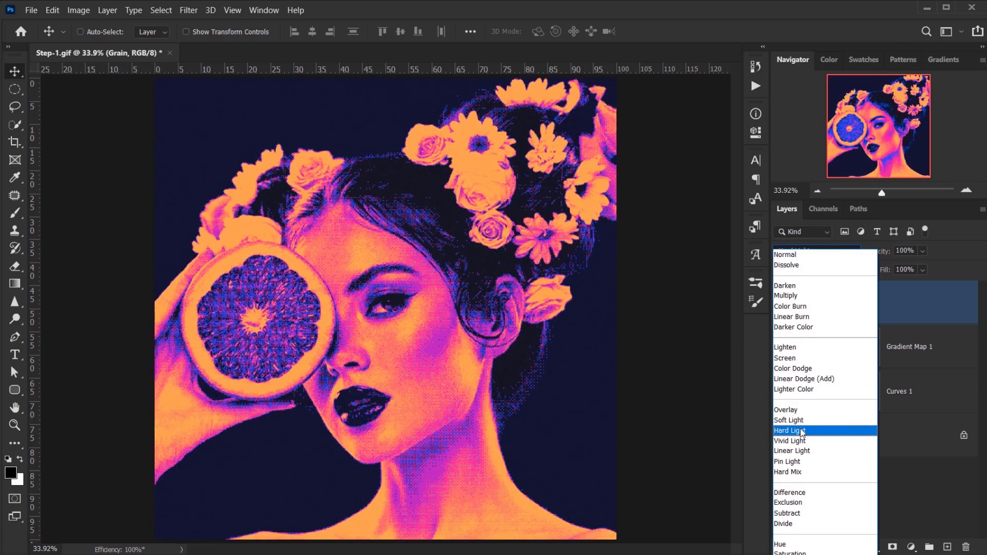
click(788, 431)
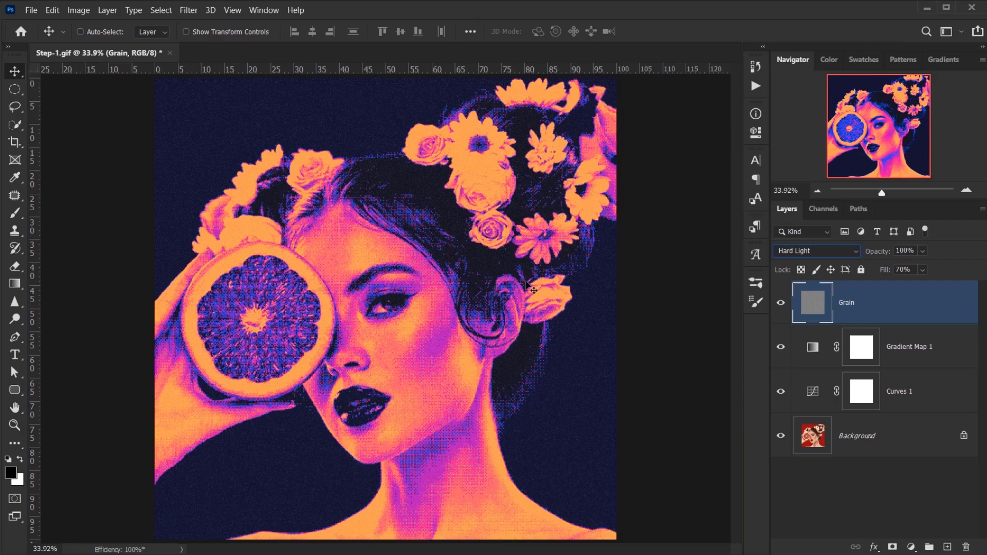
mouse_move(824, 431)
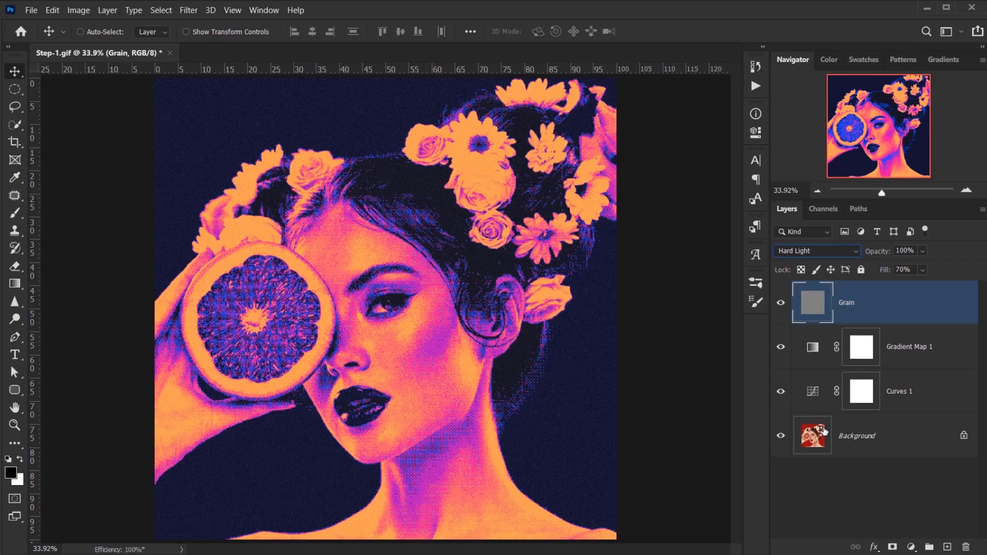